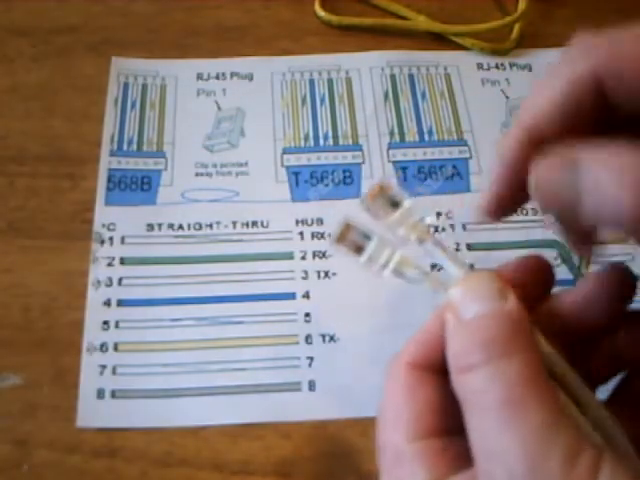
{"action": "mouse_move", "coordinate": [450, 280]}
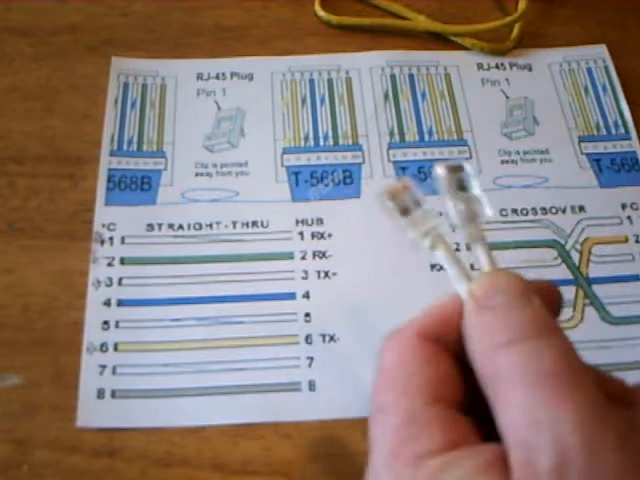